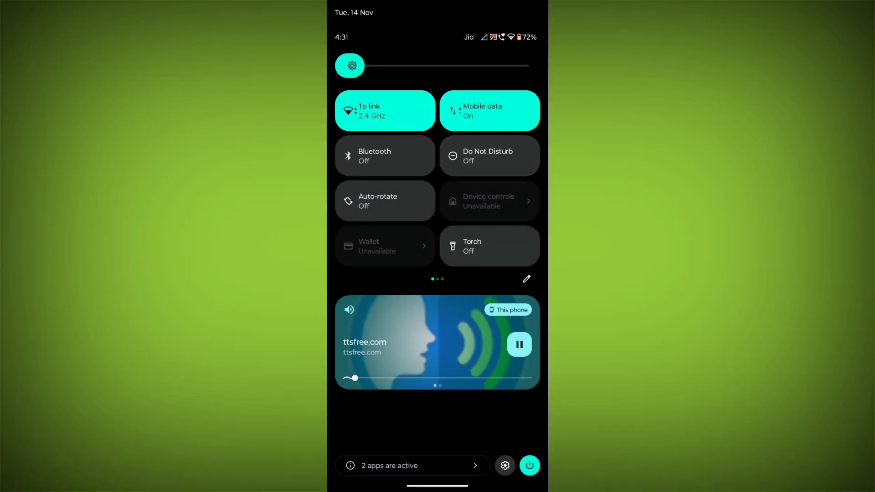
Dismiss the Quick Settings panel and return to the home screen
click(385, 111)
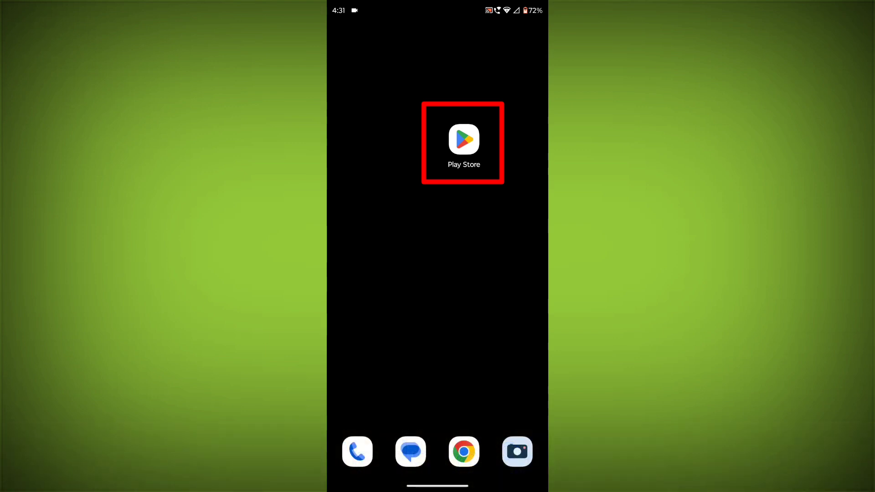
Search Google Play for 'sonylic' and pick the Sony LIV result to confirm it is installed
click(463, 139)
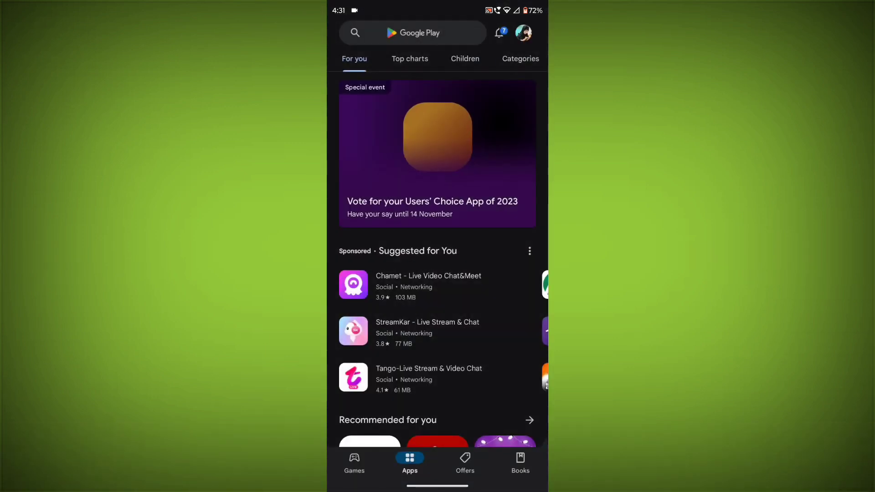
click(413, 33)
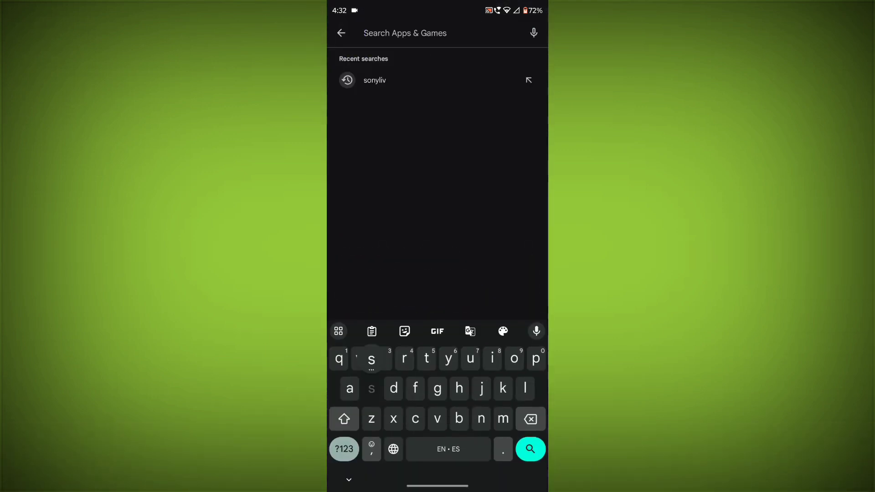
text(sonylic)
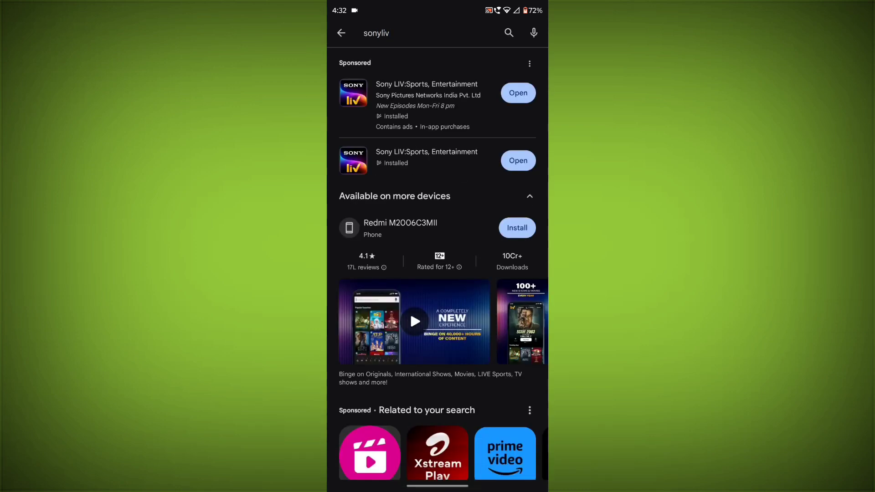
click(426, 152)
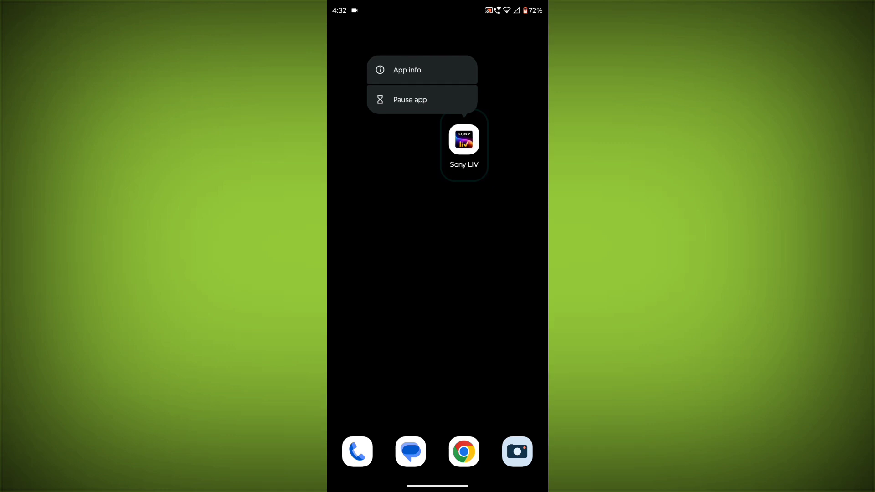
Force-stop Sony LIV from its App info page and confirm with OK
click(408, 70)
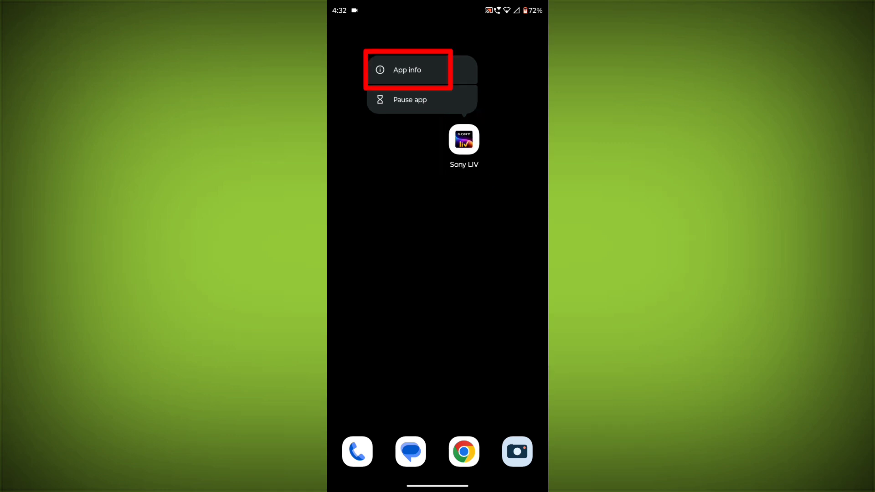
click(407, 70)
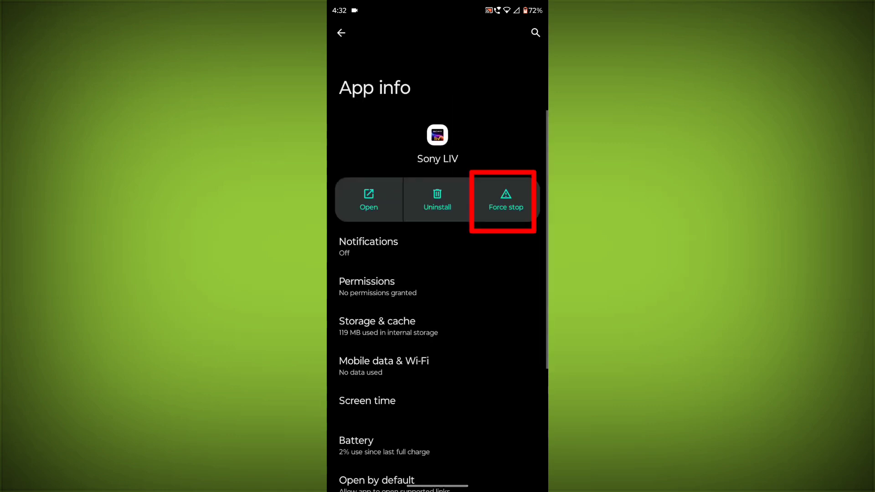
click(505, 199)
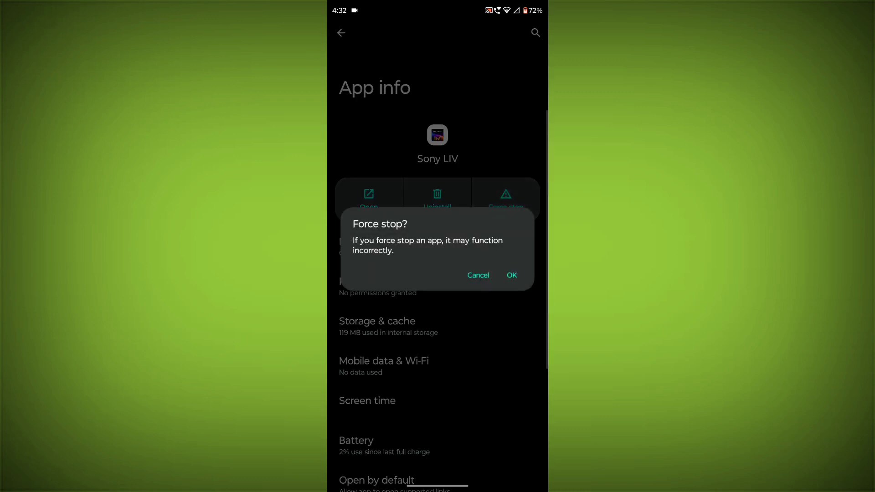
click(478, 275)
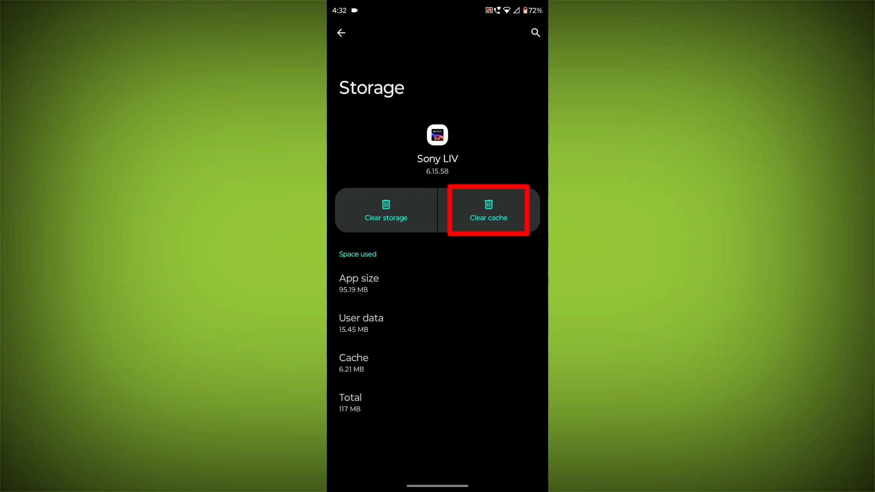
Clear Sony LIV's cache and all stored data, confirming the delete
click(488, 211)
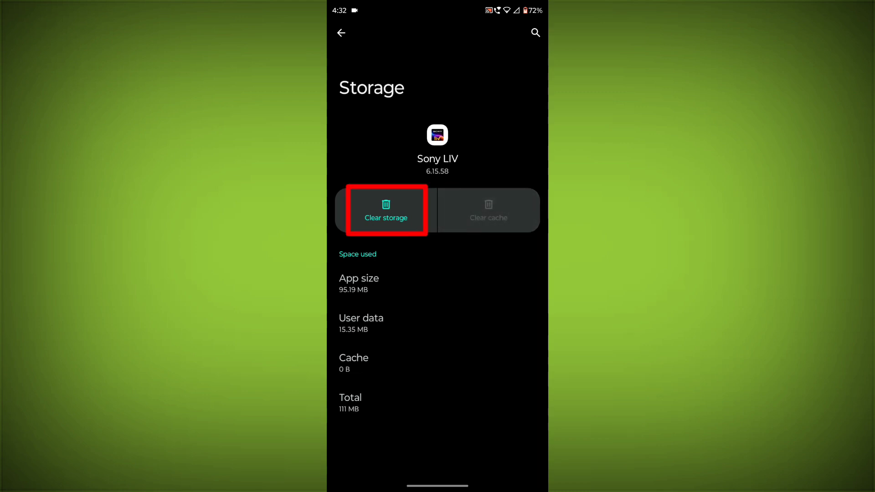
click(385, 210)
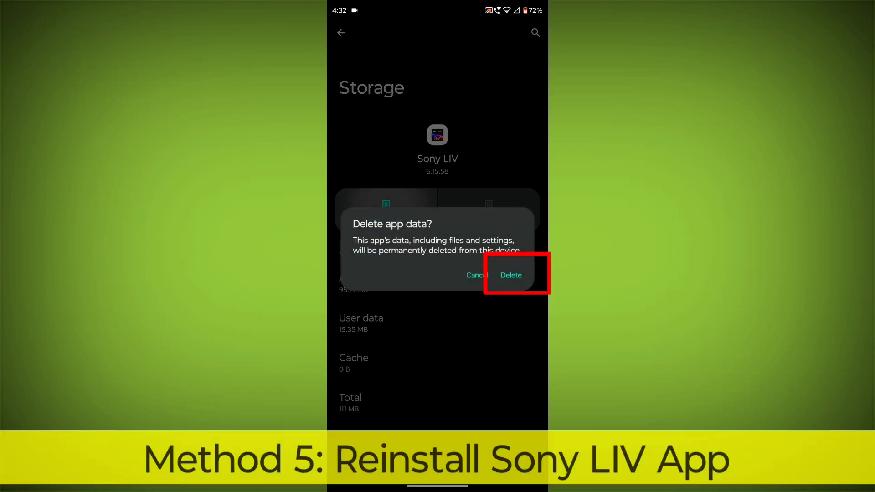
click(511, 276)
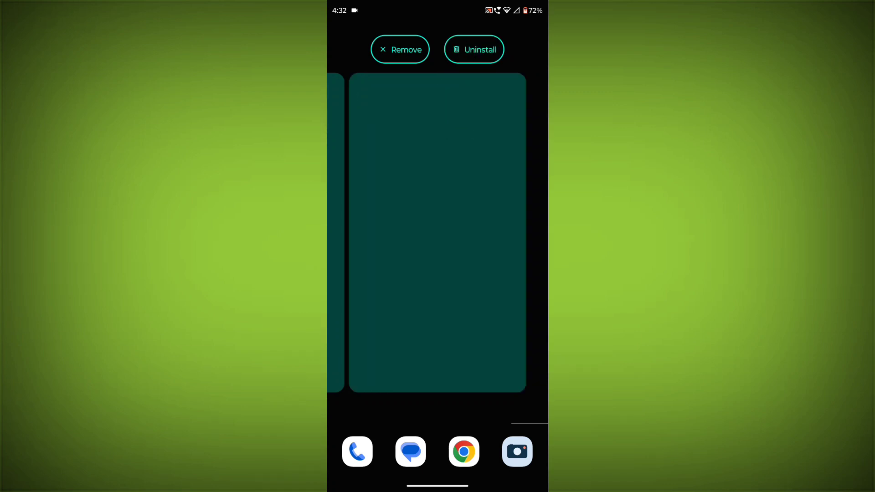
Uninstall Sony LIV, confirm, and return to Google Play to reinstall it
click(475, 49)
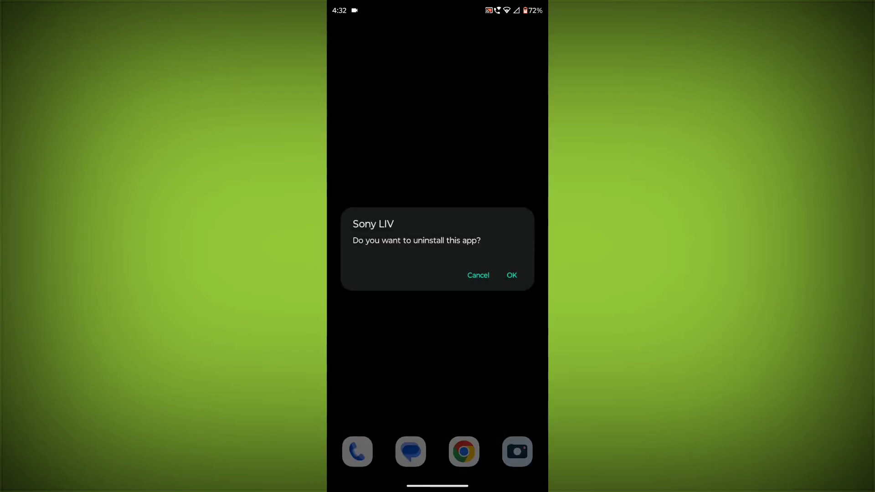
click(511, 276)
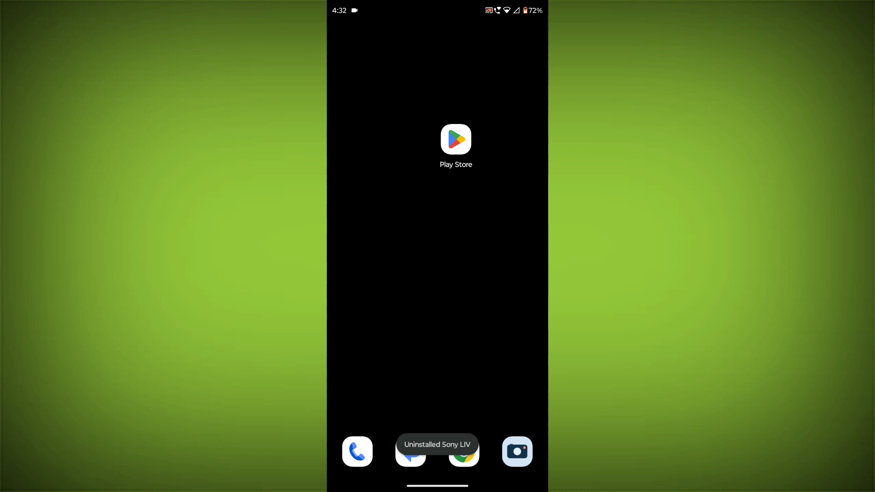
click(455, 140)
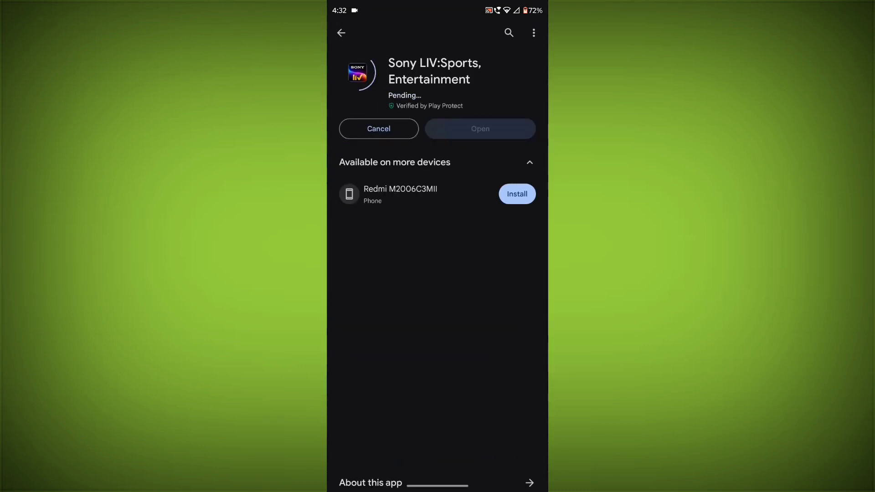